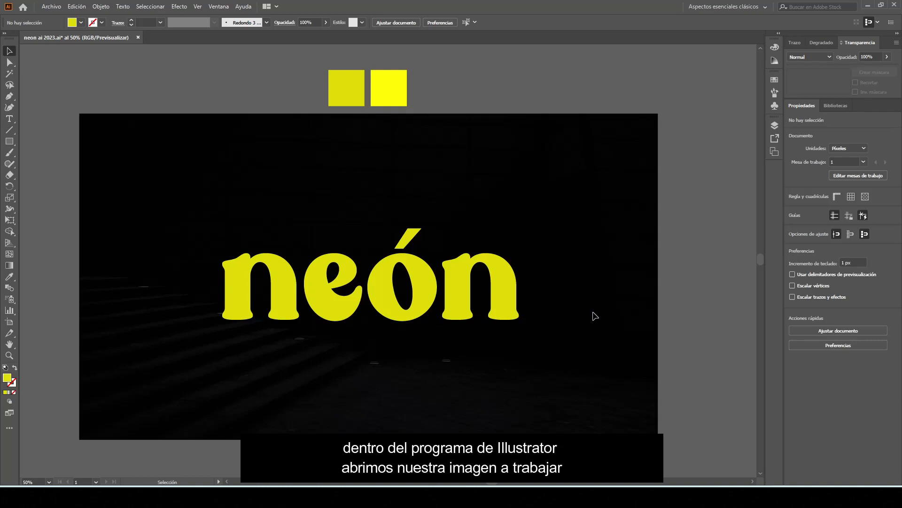
# Choose the plain Type Tool to write 'neón' in Mariya Regular at about 434 pt
pyautogui.click(10, 118)
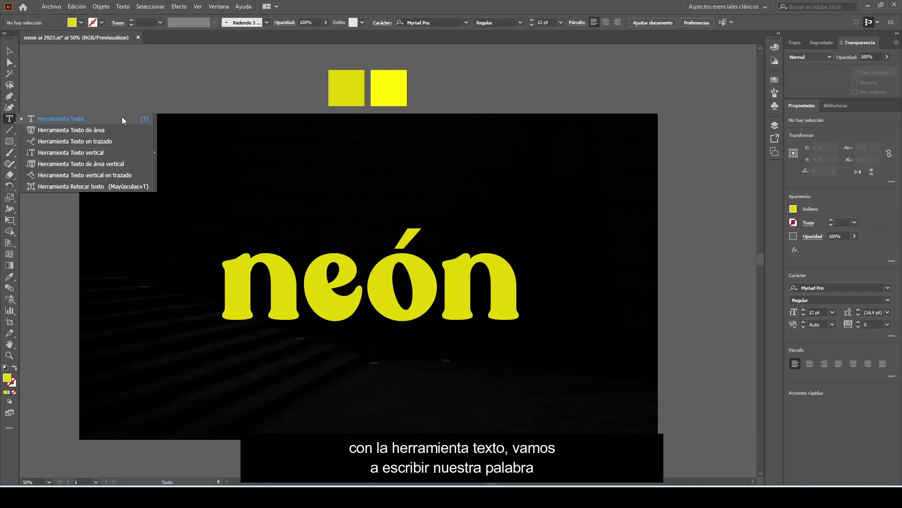
pyautogui.click(61, 119)
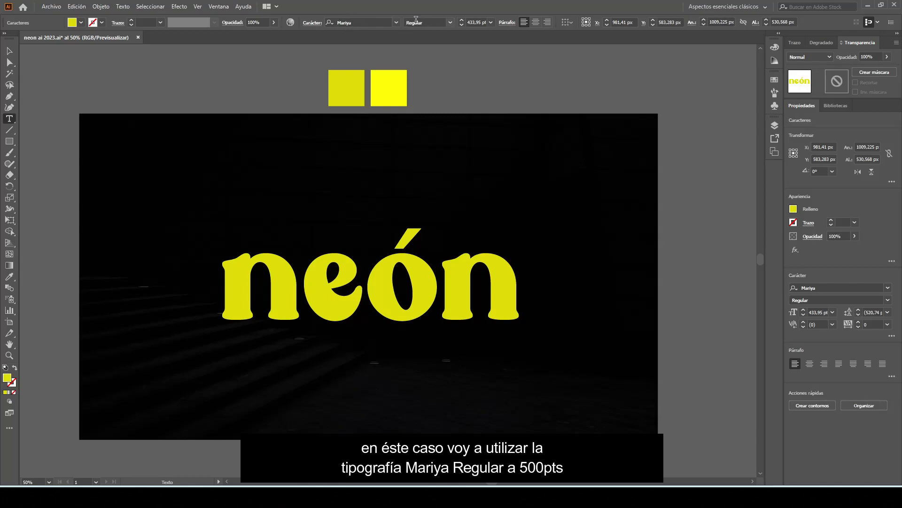
pyautogui.moveTo(402, 266)
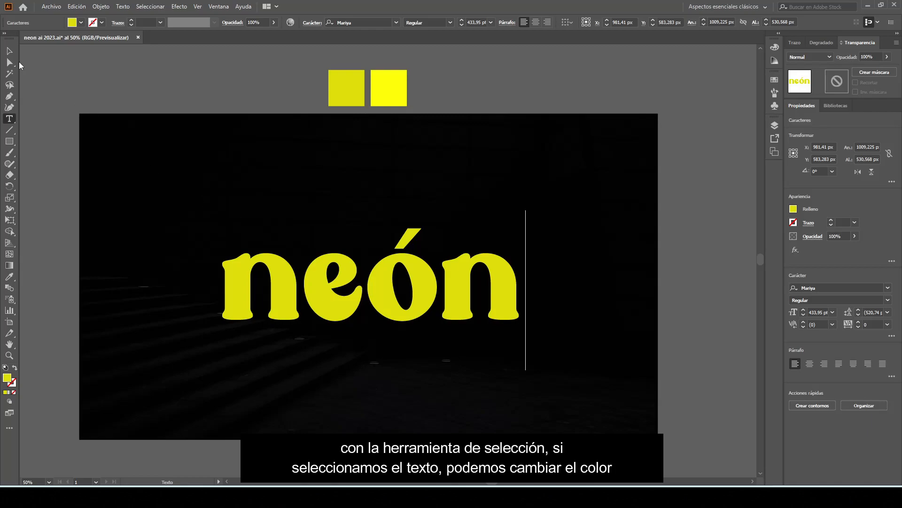
# Select the 'neón' text as a single object with the Selection Tool
pyautogui.click(369, 287)
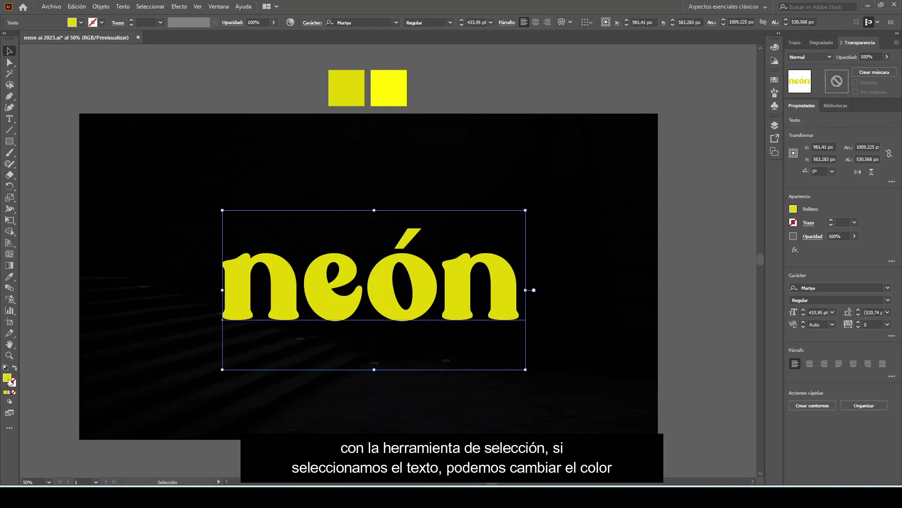
pyautogui.moveTo(8, 379)
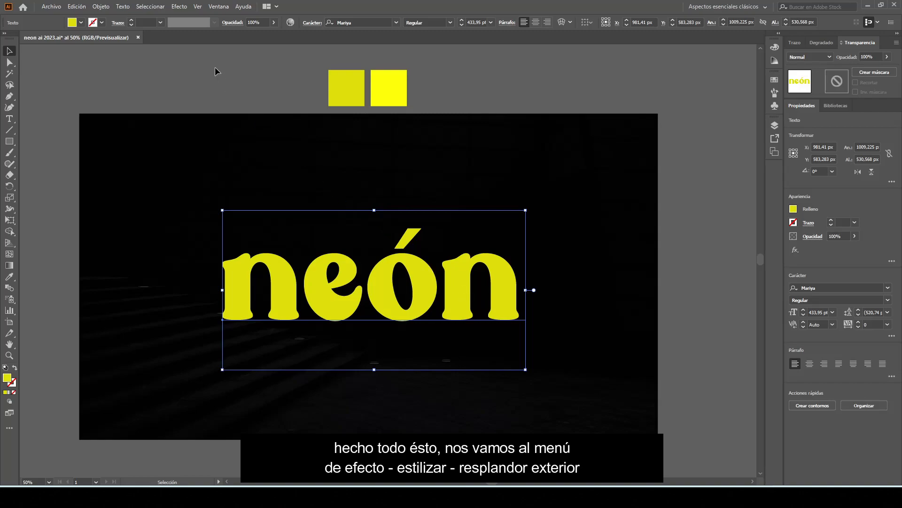
# Apply an Outer Glow: Screen mode, 100% opacity, 19 px blur, colour #fff200
pyautogui.click(179, 6)
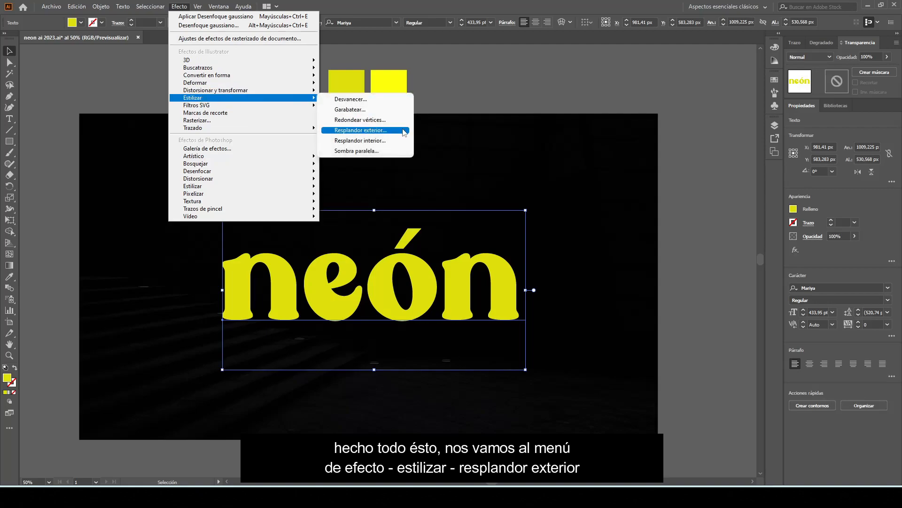
pyautogui.click(359, 130)
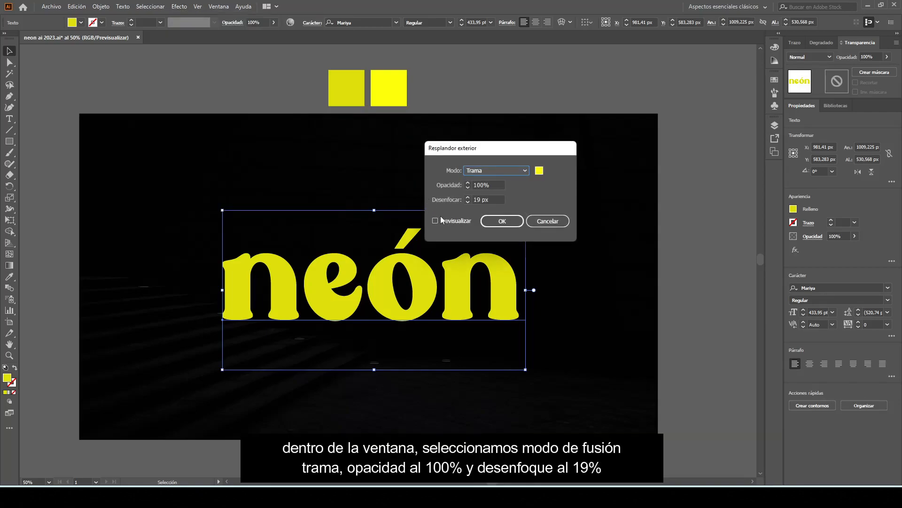
pyautogui.click(436, 220)
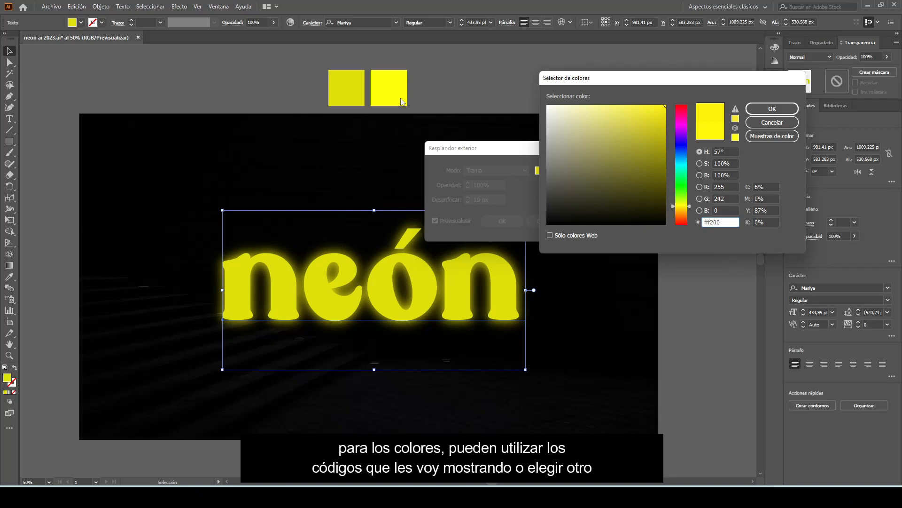
pyautogui.click(714, 222)
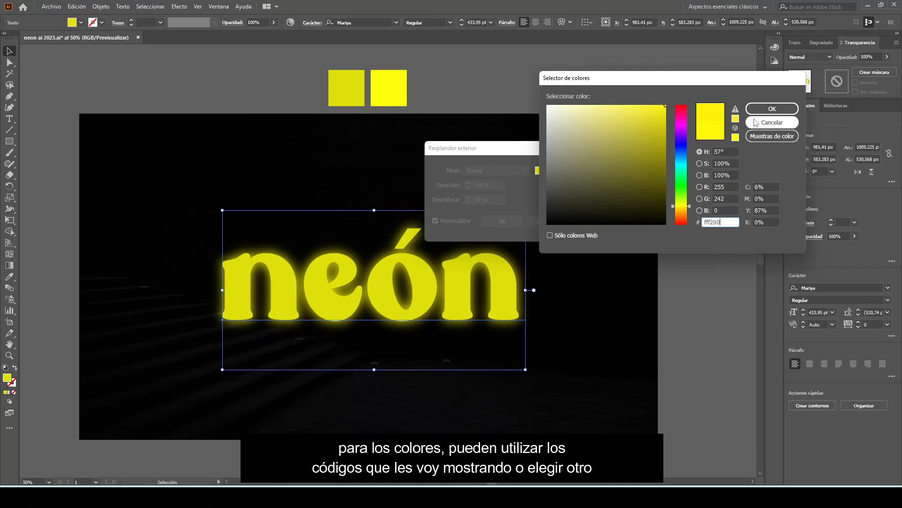
pyautogui.click(771, 109)
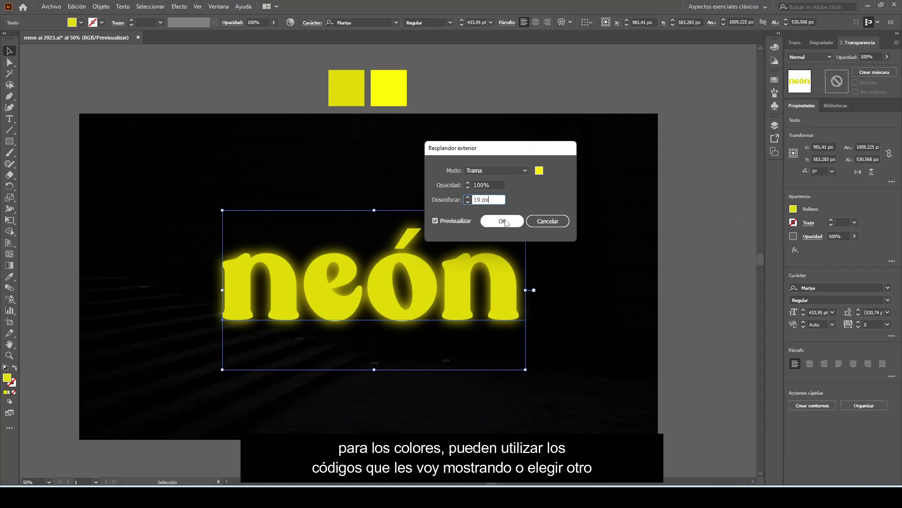
pyautogui.click(501, 221)
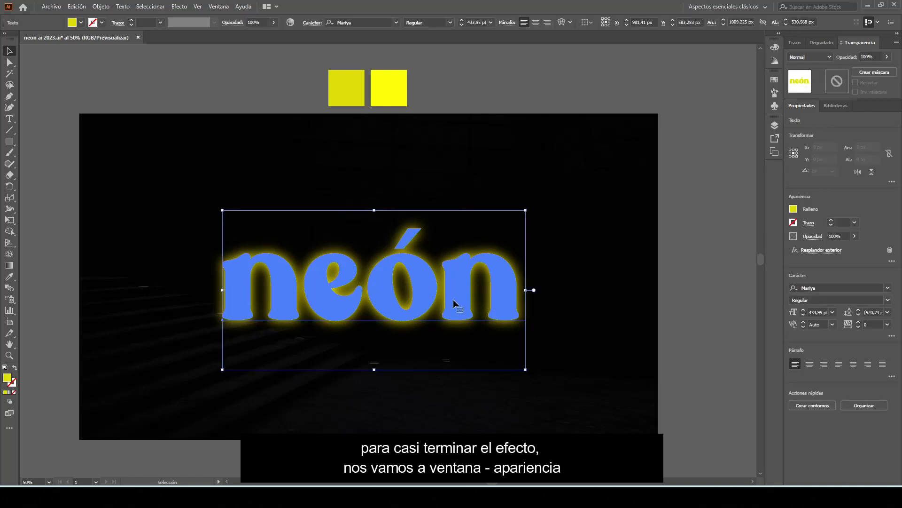
# Add a new yellow stroke at 4 pt through the Appearance panel
pyautogui.click(218, 6)
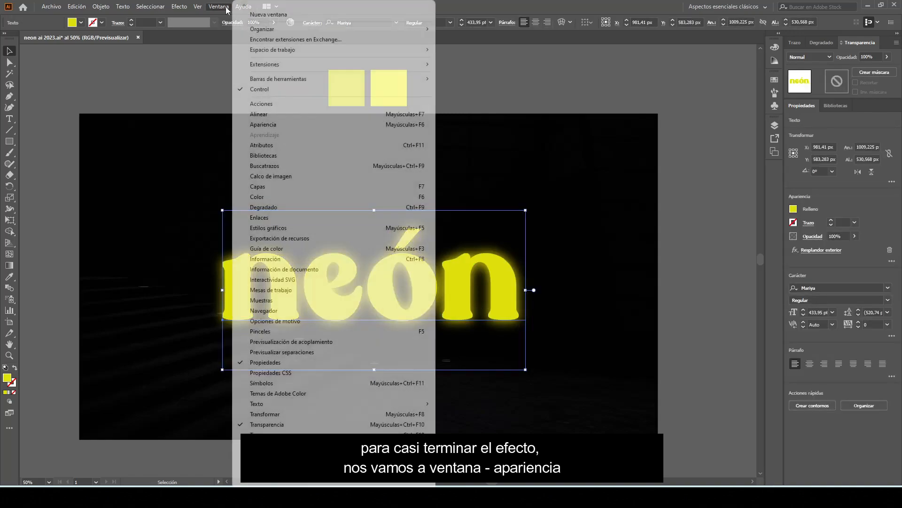
pyautogui.moveTo(264, 124)
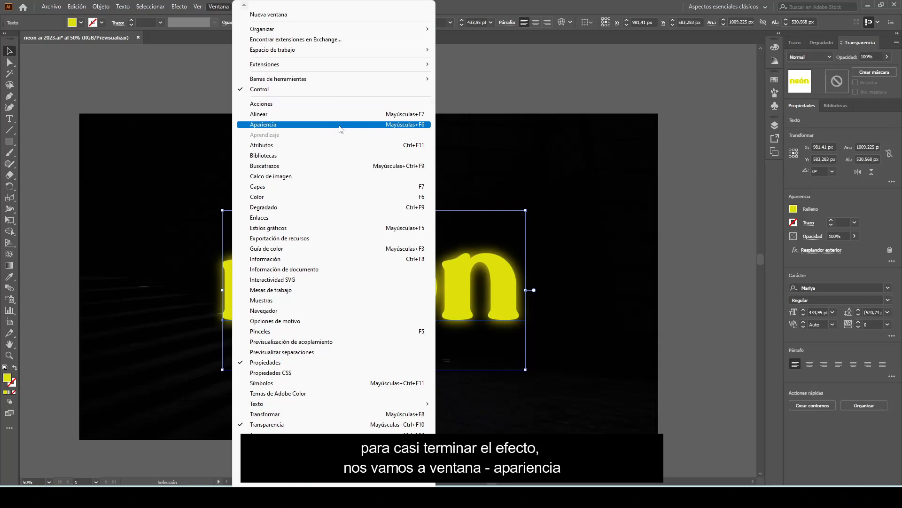
pyautogui.moveTo(320, 126)
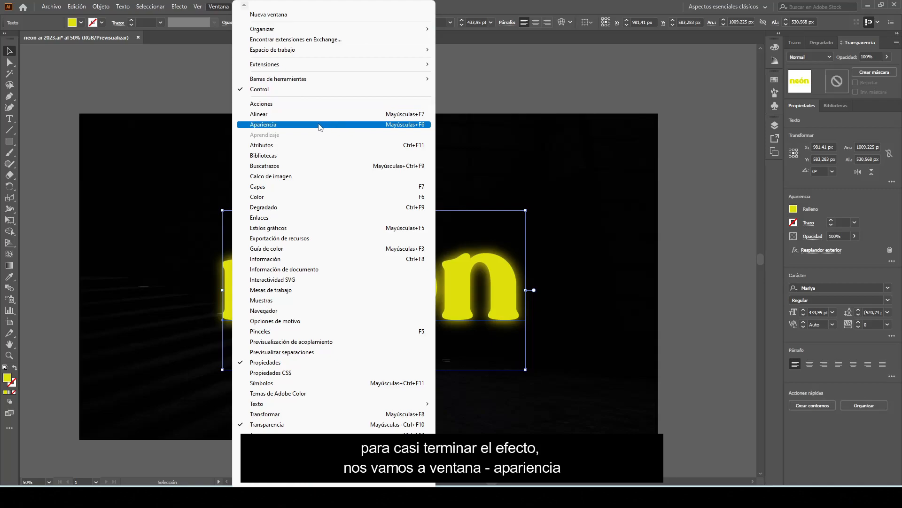
pyautogui.click(263, 124)
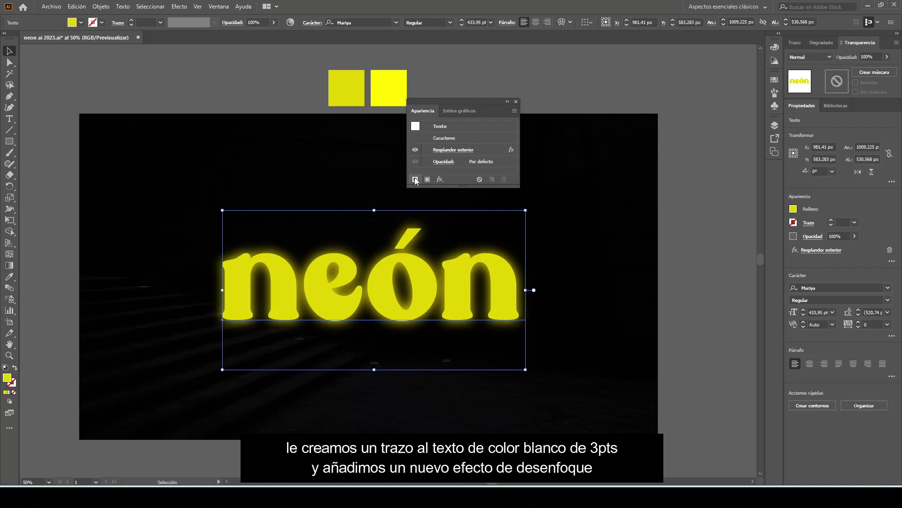
pyautogui.click(427, 180)
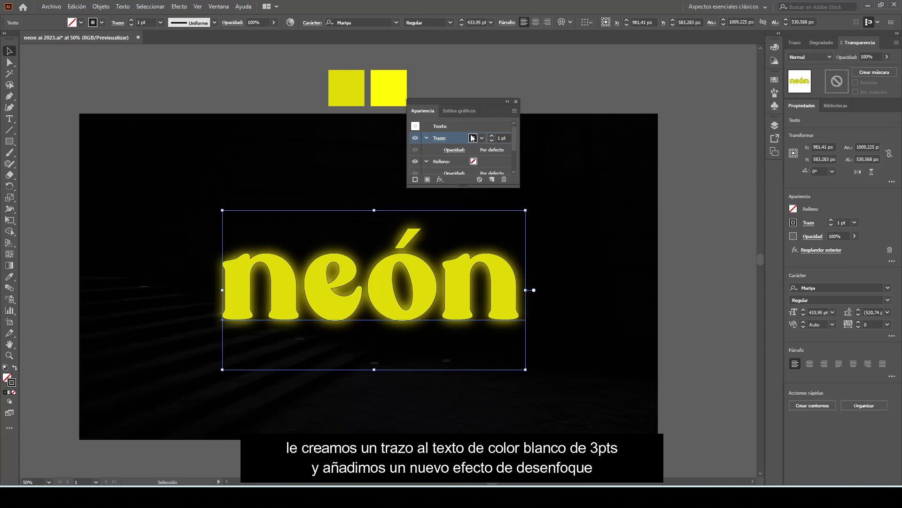
pyautogui.click(473, 137)
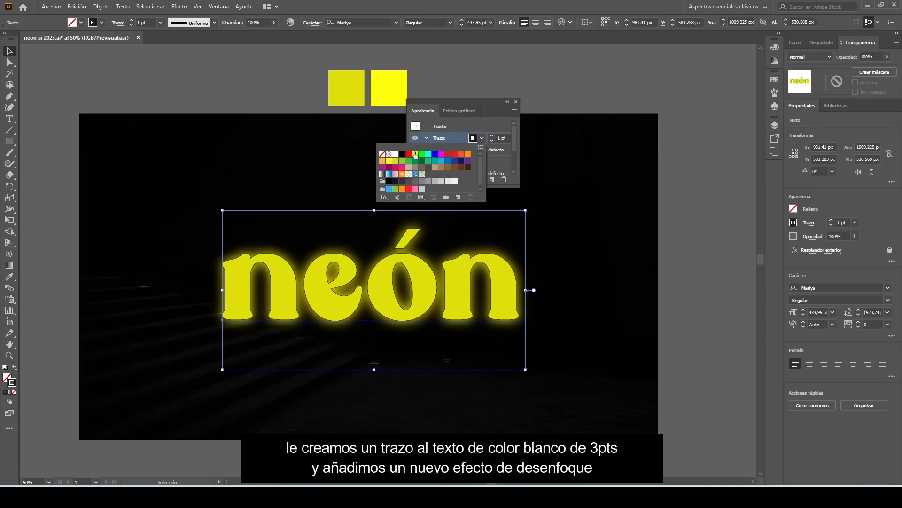
pyautogui.click(389, 153)
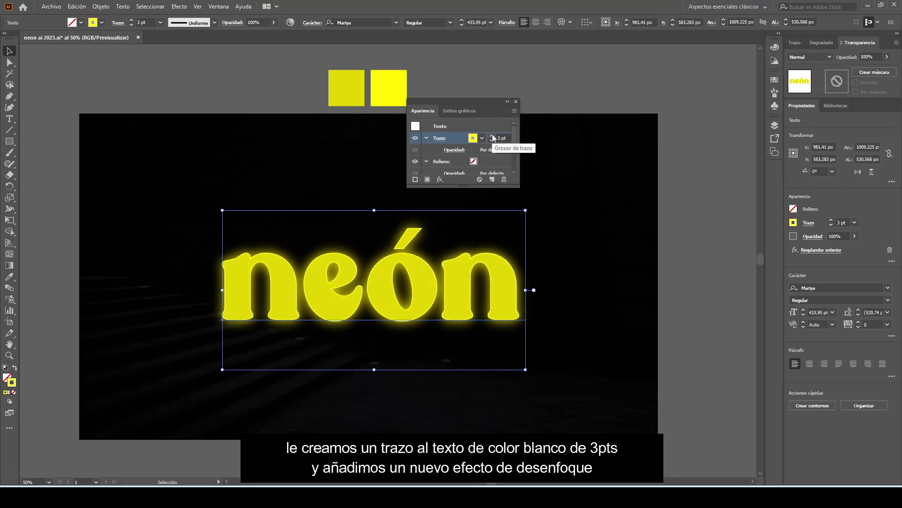
pyautogui.click(492, 136)
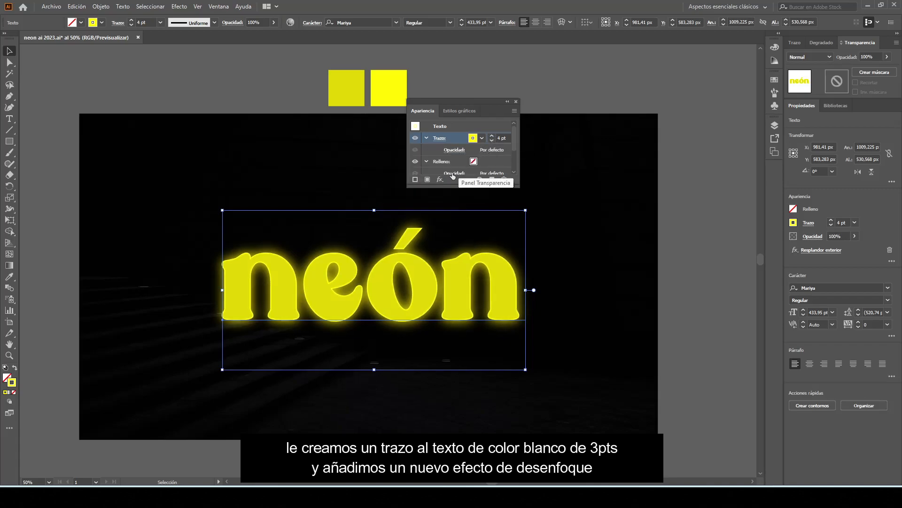
# Apply a 1 px Gaussian Blur to the yellow stroke
pyautogui.click(440, 180)
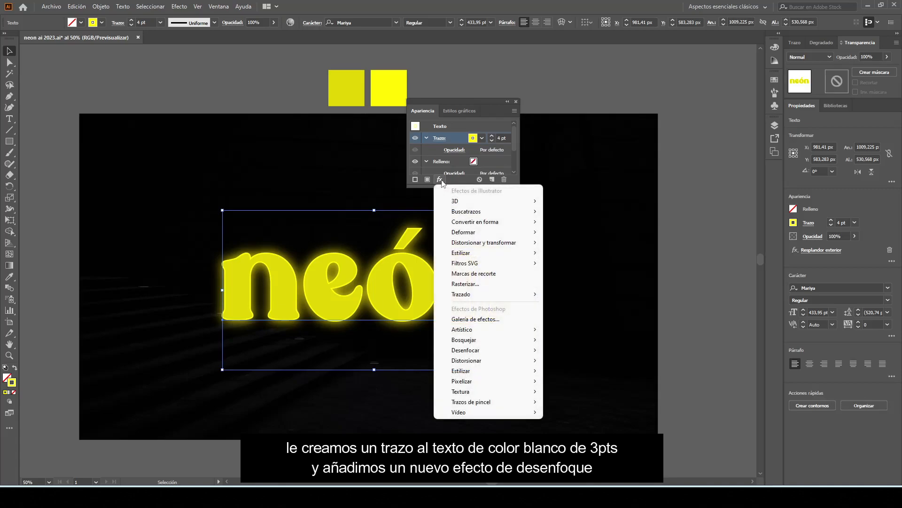
pyautogui.moveTo(465, 349)
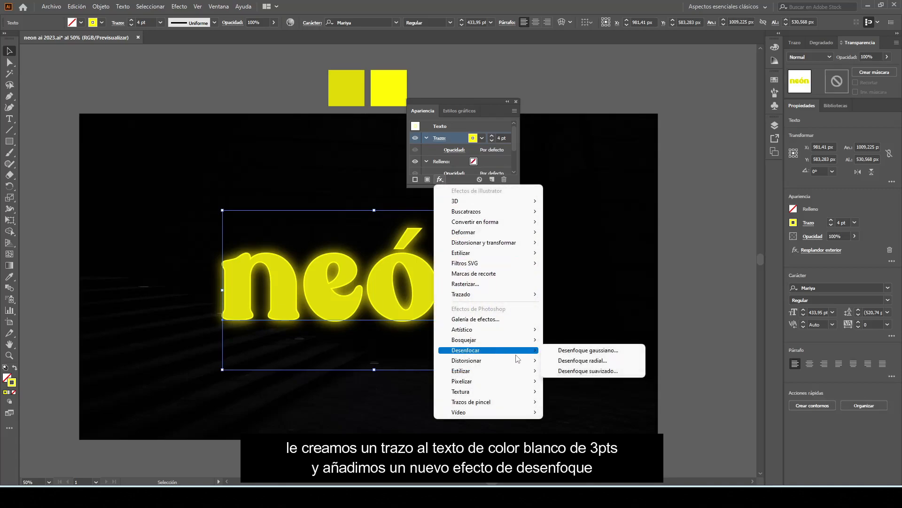
pyautogui.moveTo(588, 350)
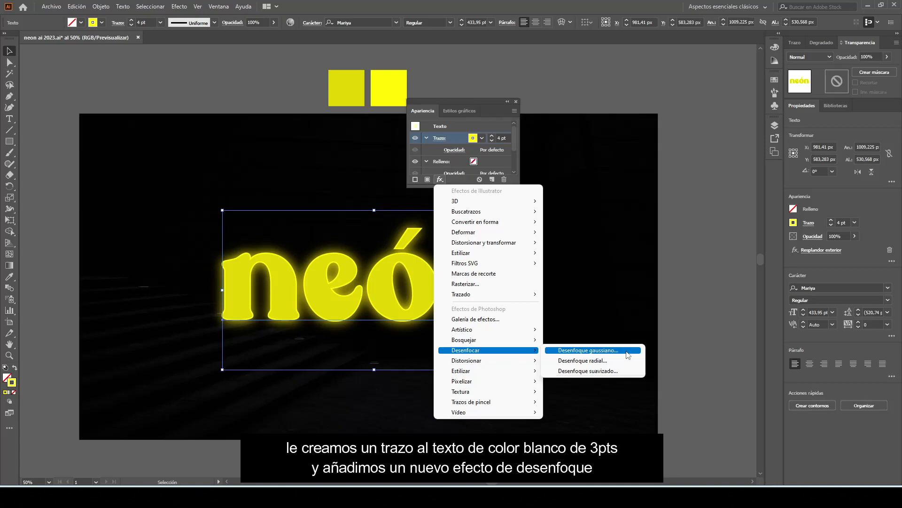
pyautogui.click(588, 350)
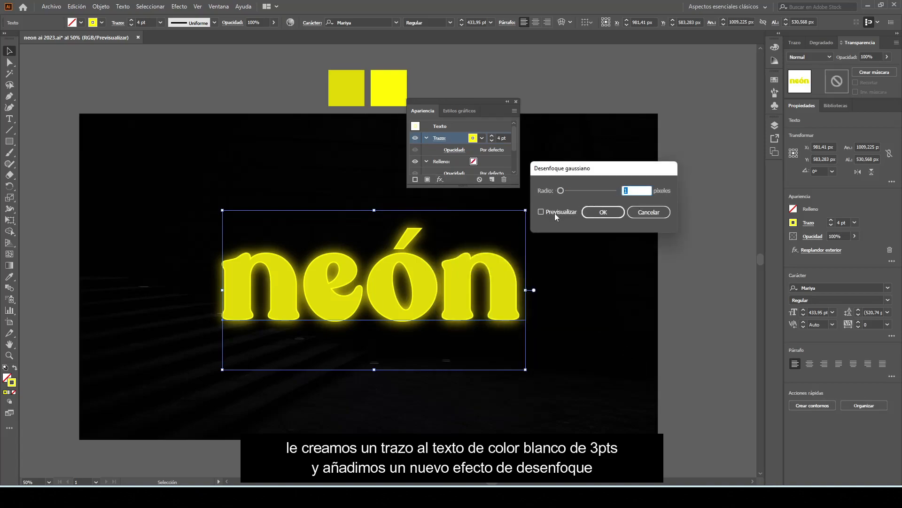
pyautogui.click(540, 212)
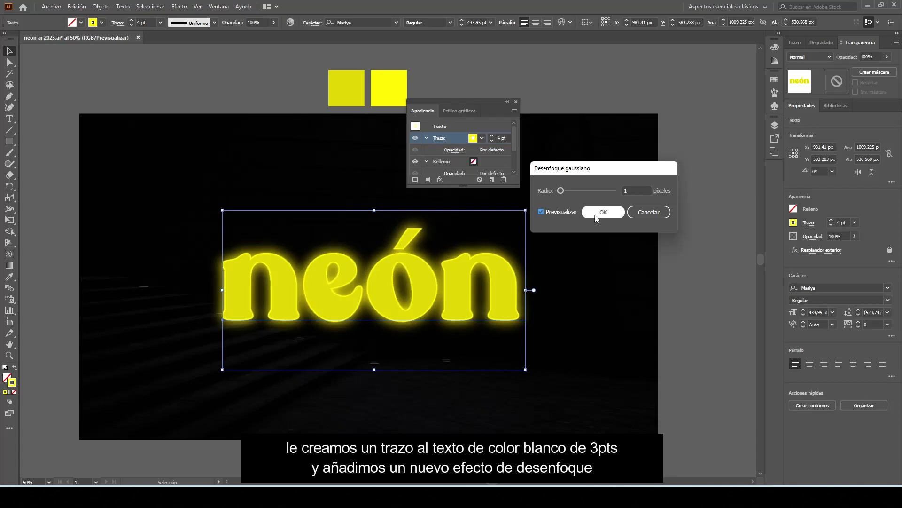
pyautogui.click(602, 212)
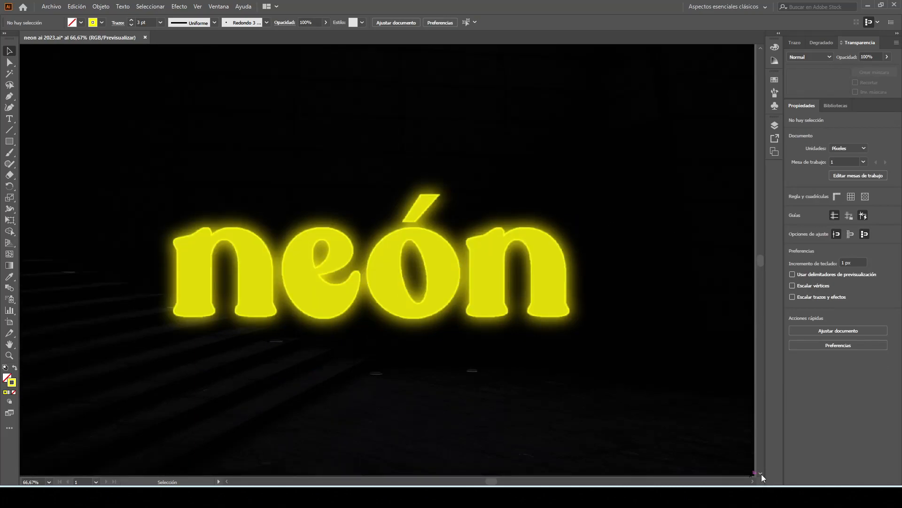
pyautogui.moveTo(686, 331)
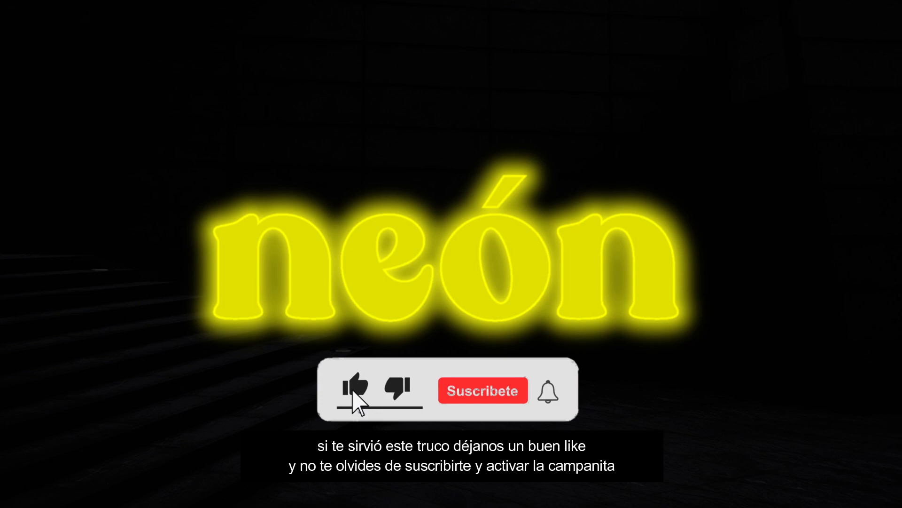
pyautogui.click(356, 392)
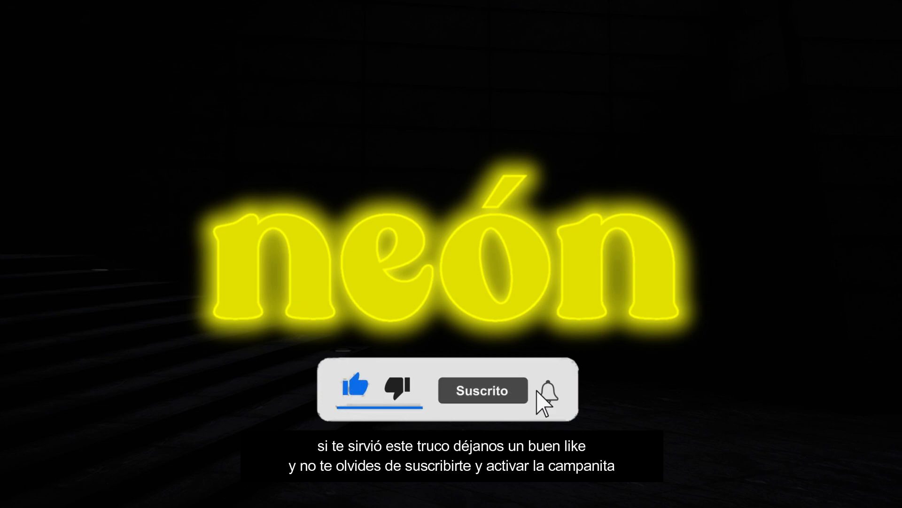